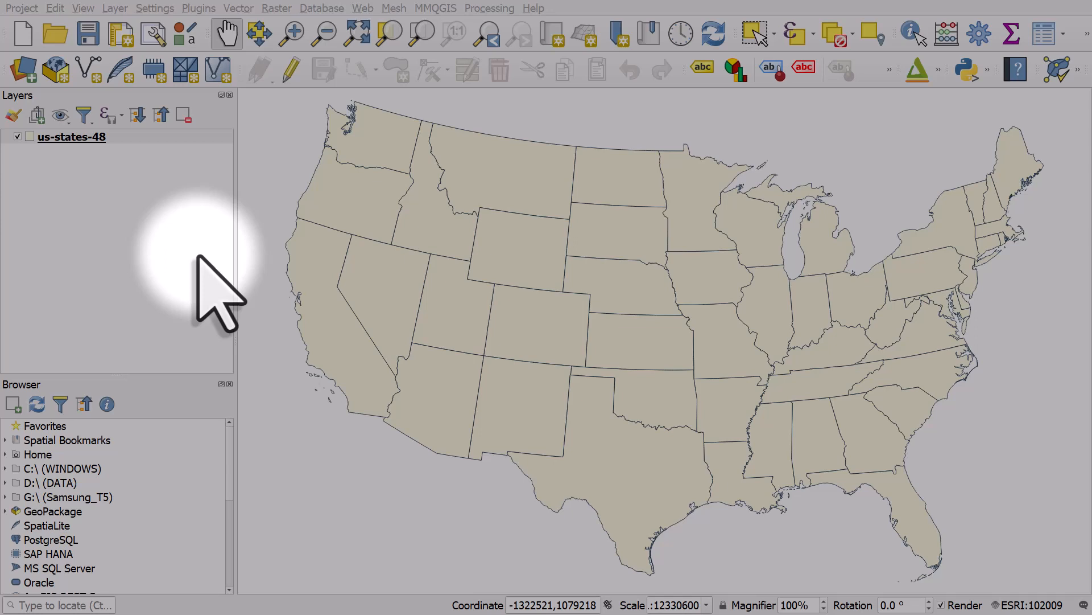
- Show the Symbology settings for the us-states-48 layer's simple fill
click(70, 137)
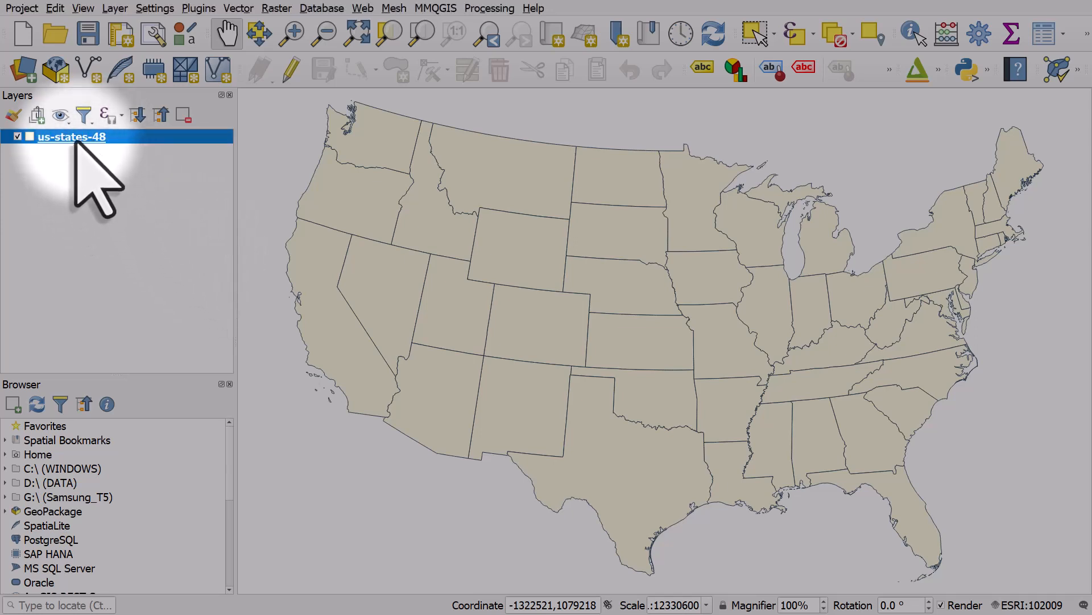
double_click(69, 136)
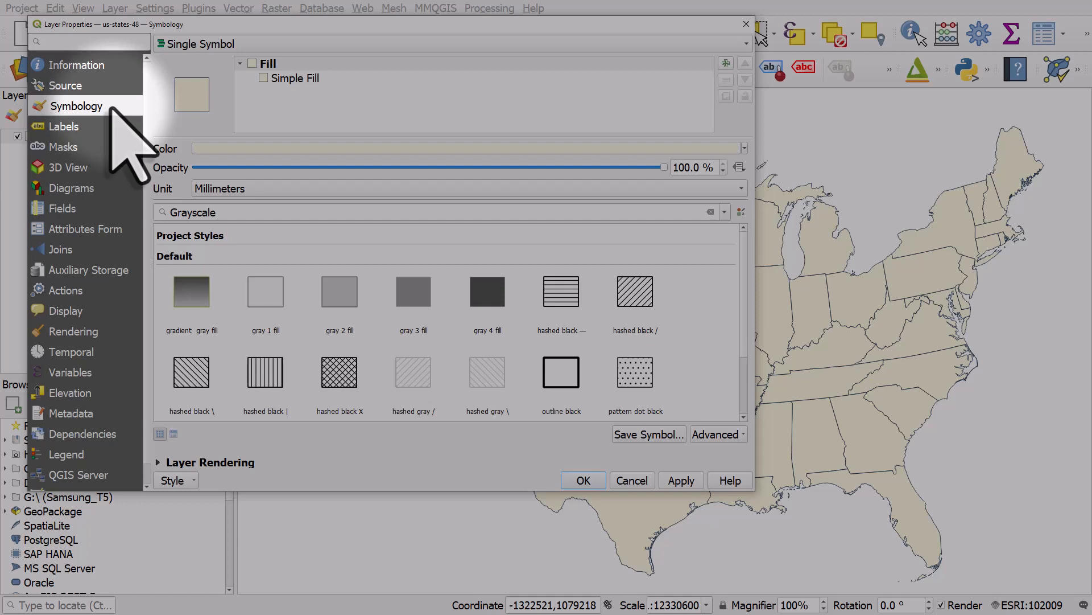
click(296, 77)
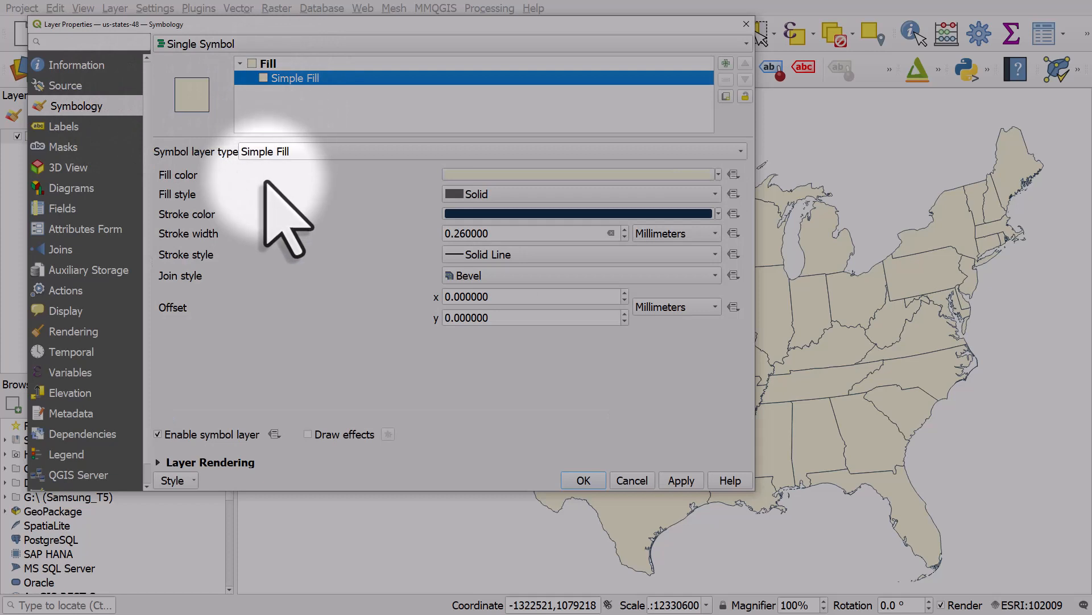
mouse_move(473, 223)
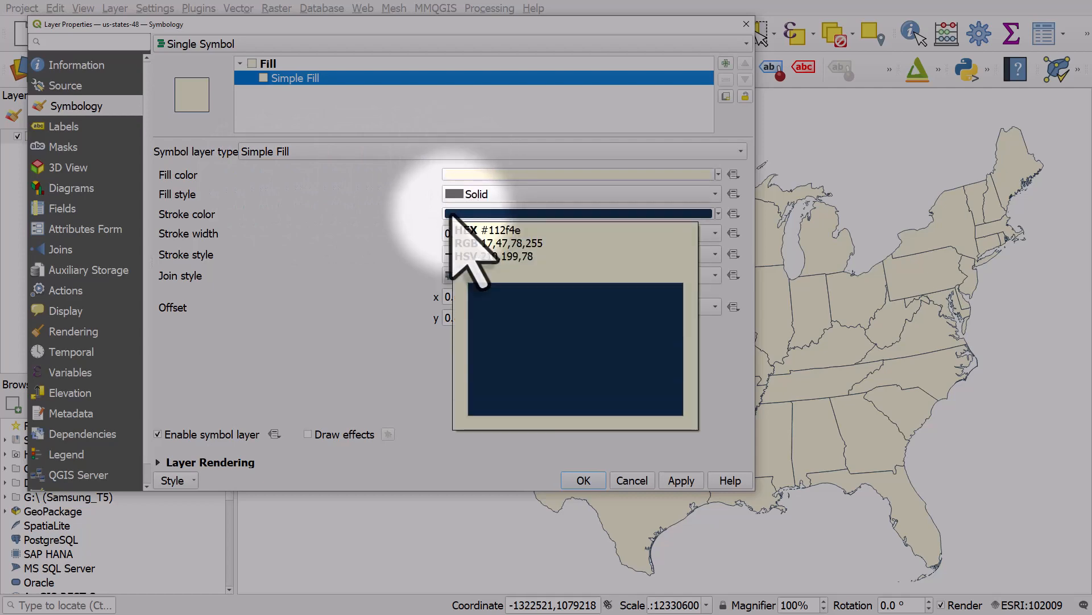
- Set the states' stroke colour to dark grey #222222 via the Select Stroke Color dialog
click(578, 213)
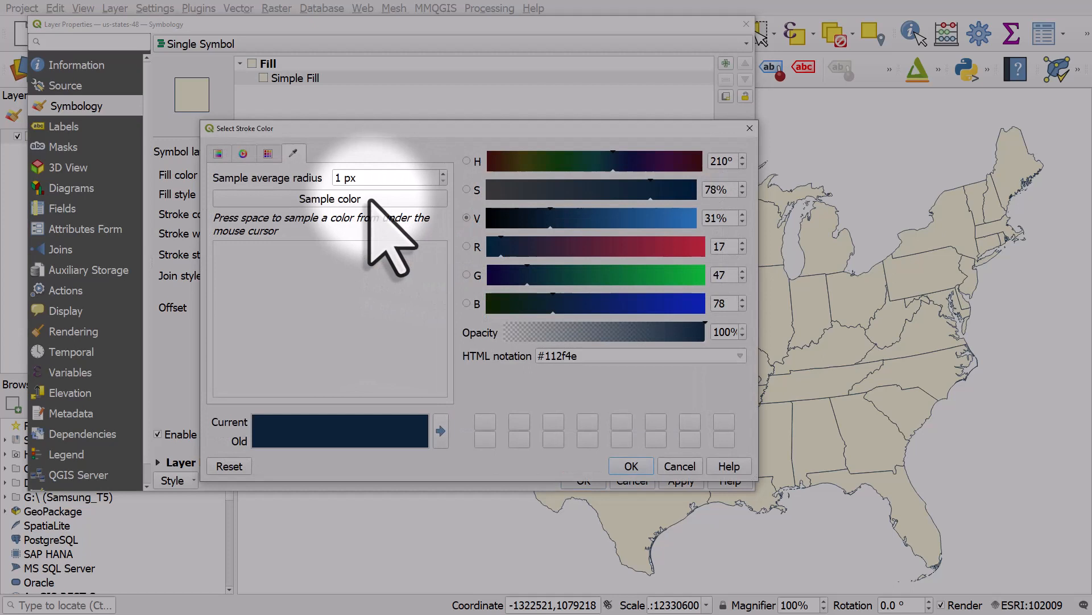
mouse_move(456, 210)
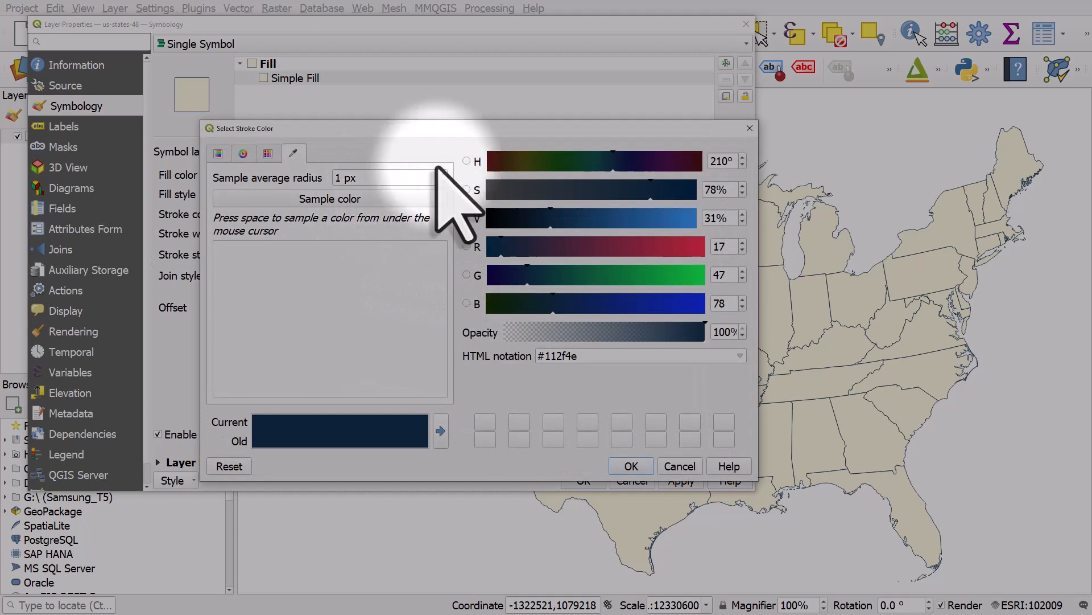
click(529, 161)
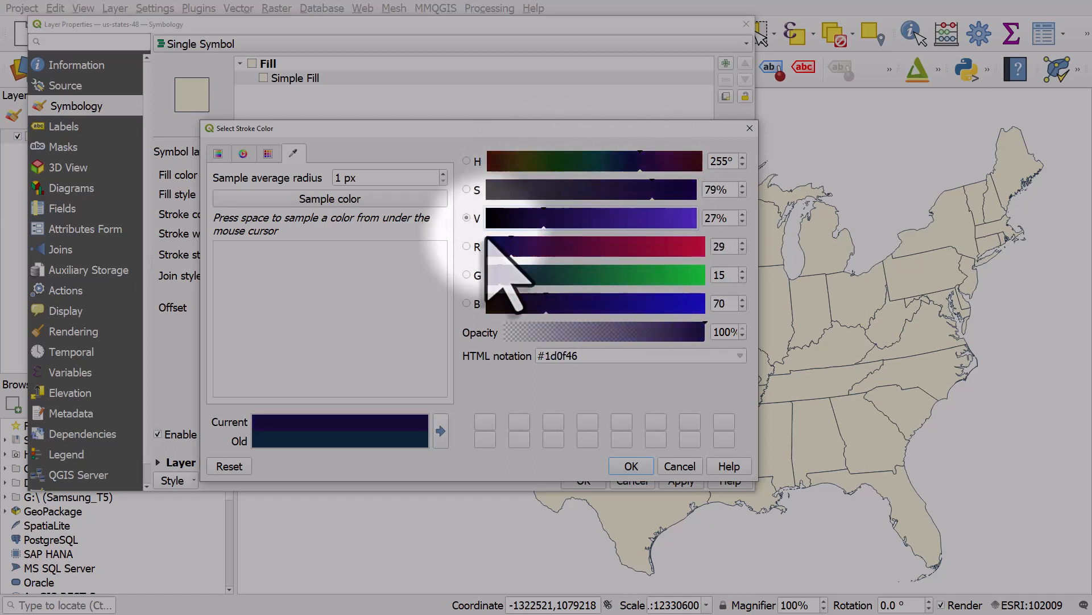
mouse_move(742, 289)
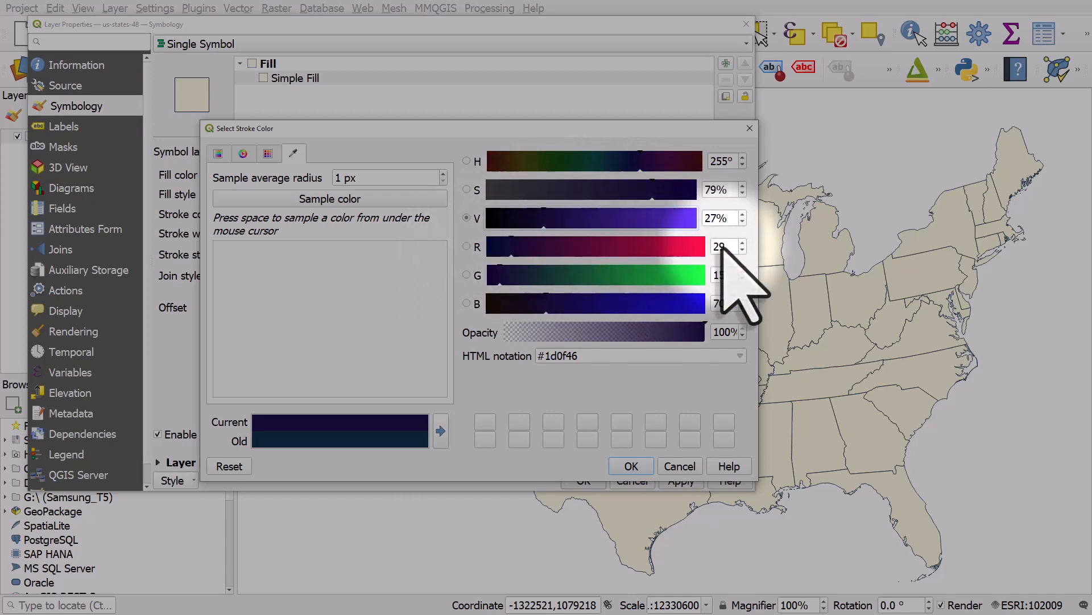
triple_click(722, 246)
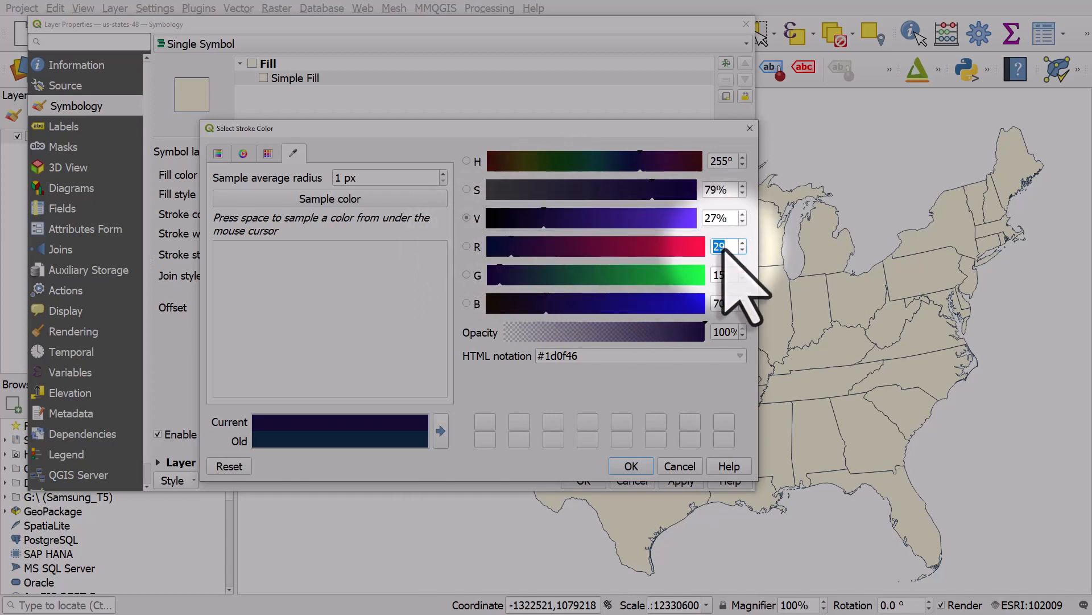
text(34)
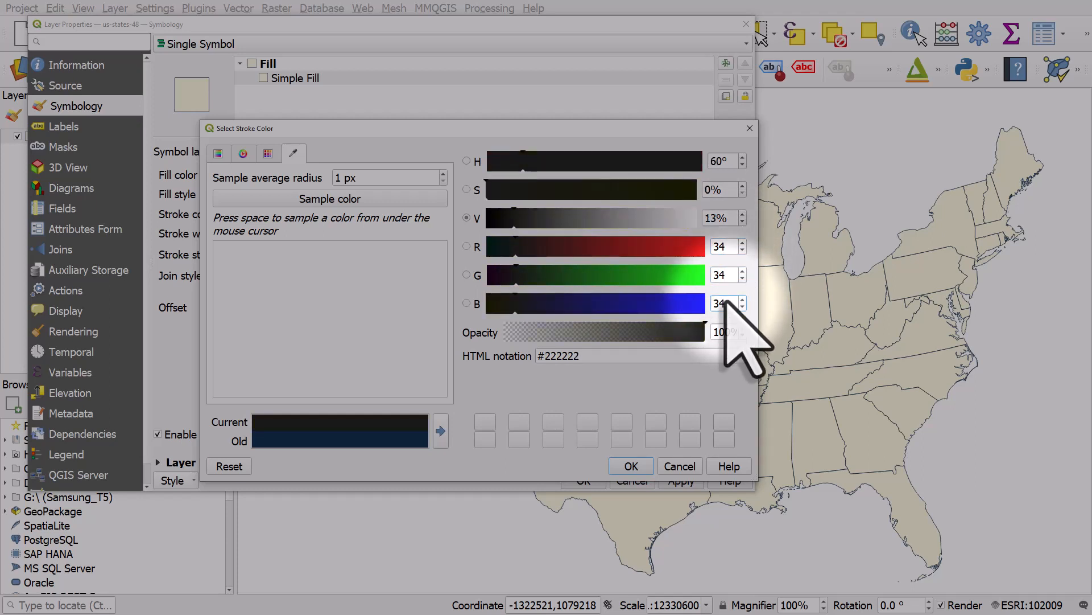
click(630, 465)
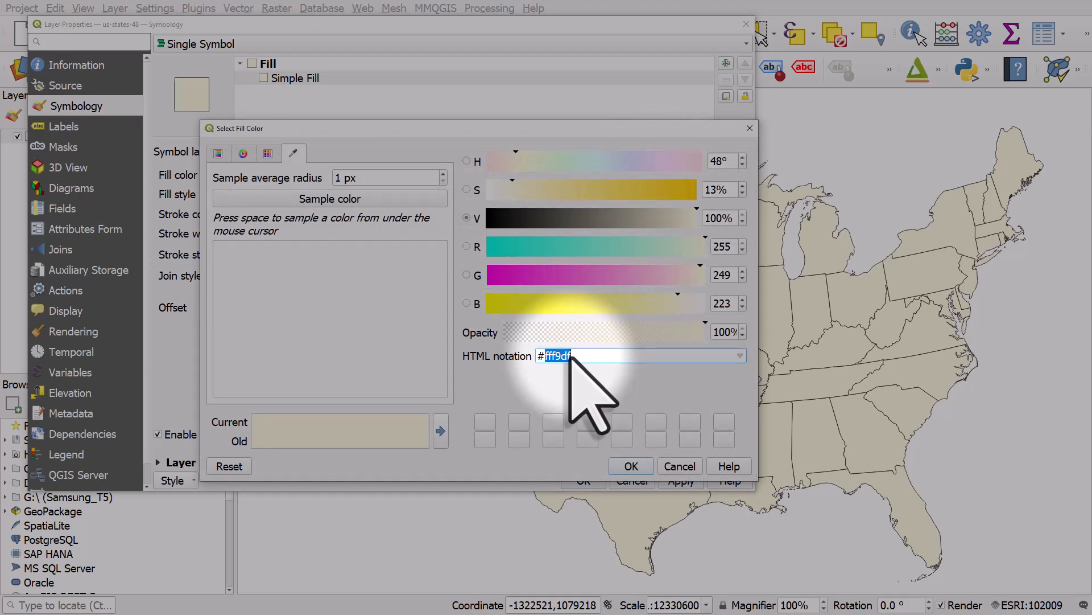
- Set the states' fill colour to white #ffffff using HTML notation
text(ffff)
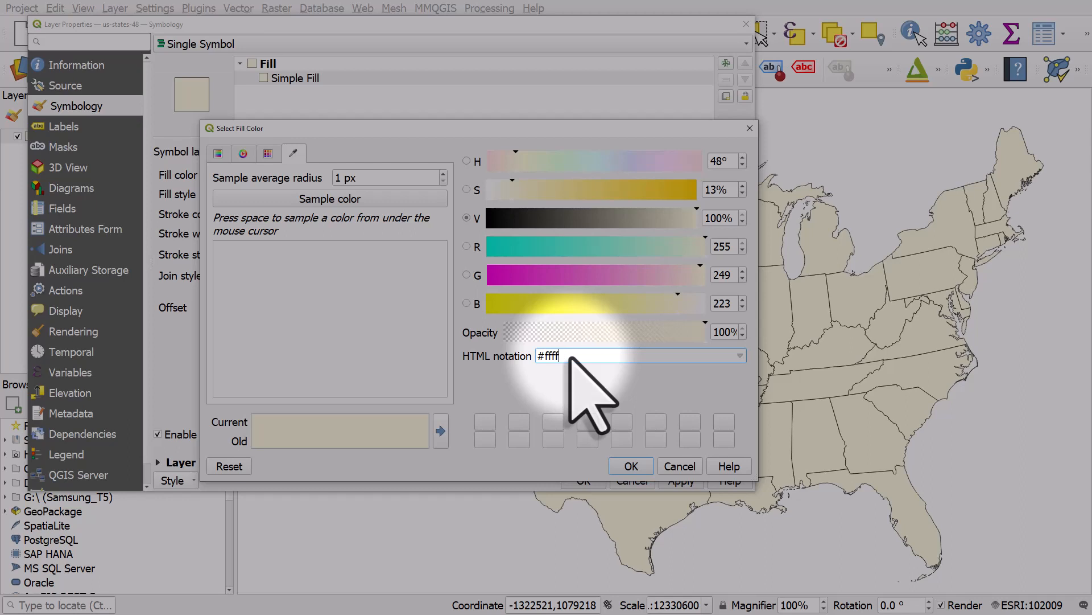
text(ff)
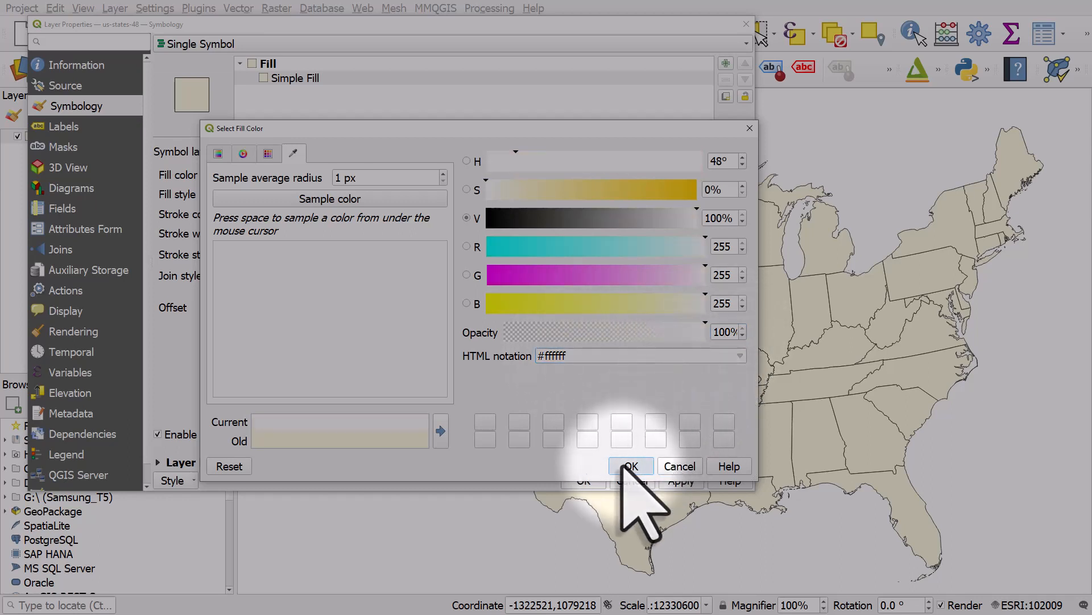
click(629, 465)
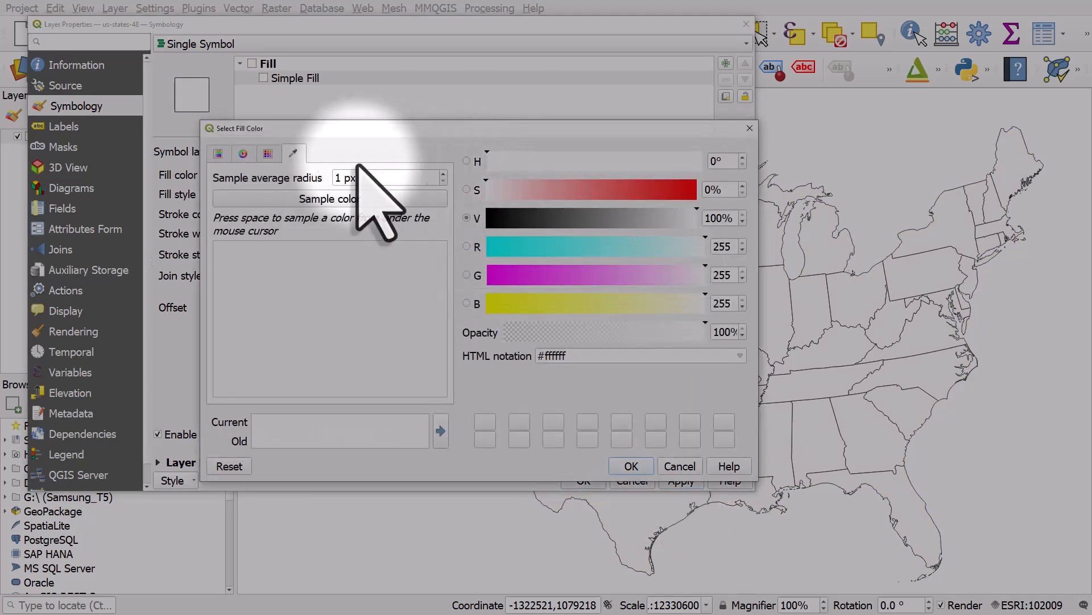
- Pick a gold shade #e4ba20 from the colour wheel for the fill
click(268, 153)
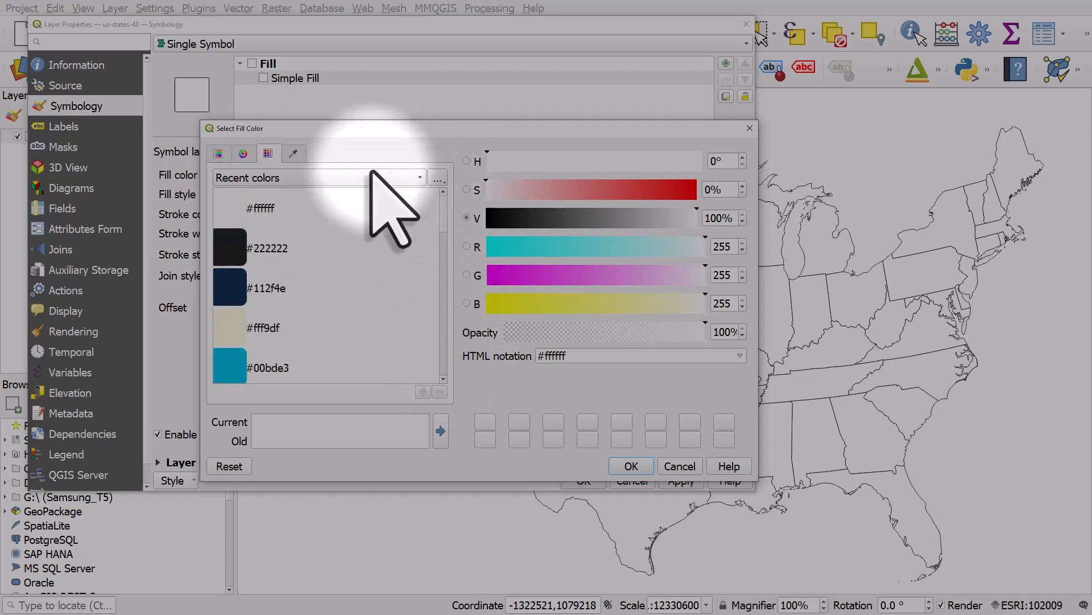
click(242, 153)
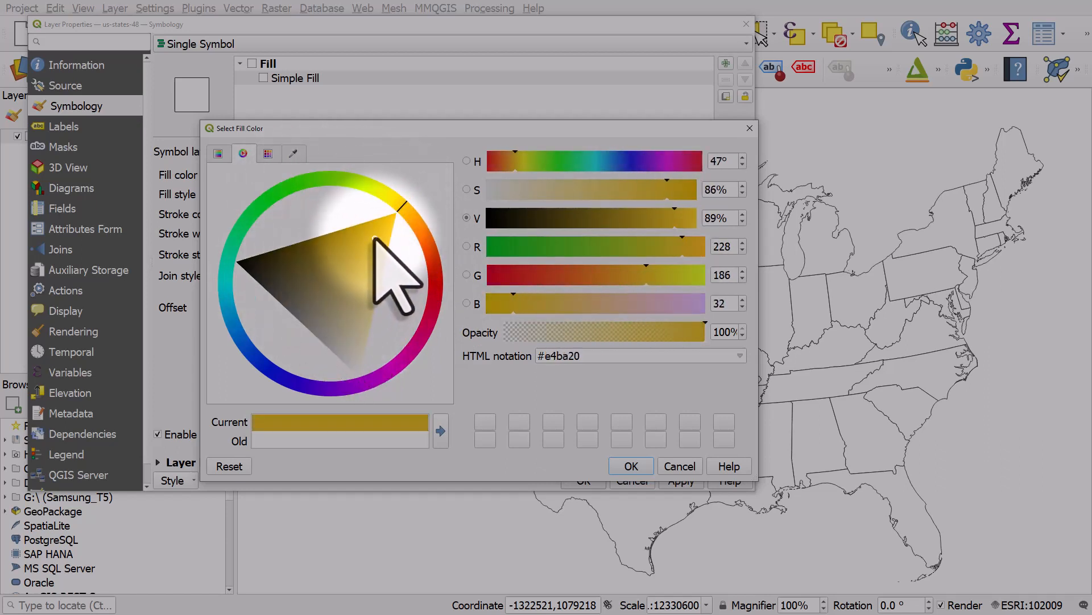
- Pick magenta #e431e4 from the colour square for the fill
click(266, 153)
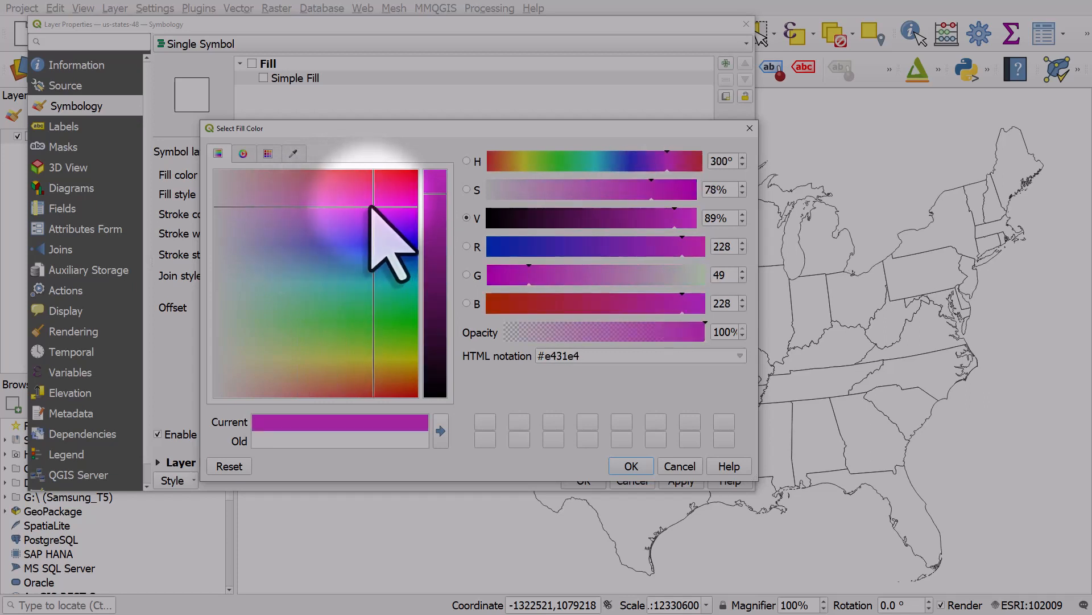
- Sample gold #caaa10 from the screen and apply it as the states' fill
click(294, 154)
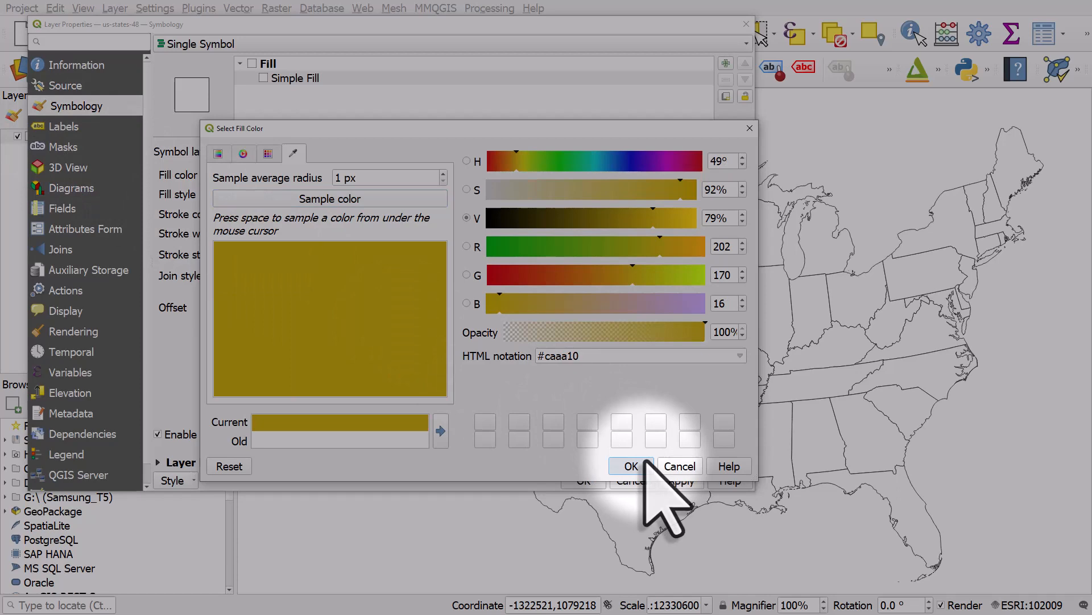
click(629, 465)
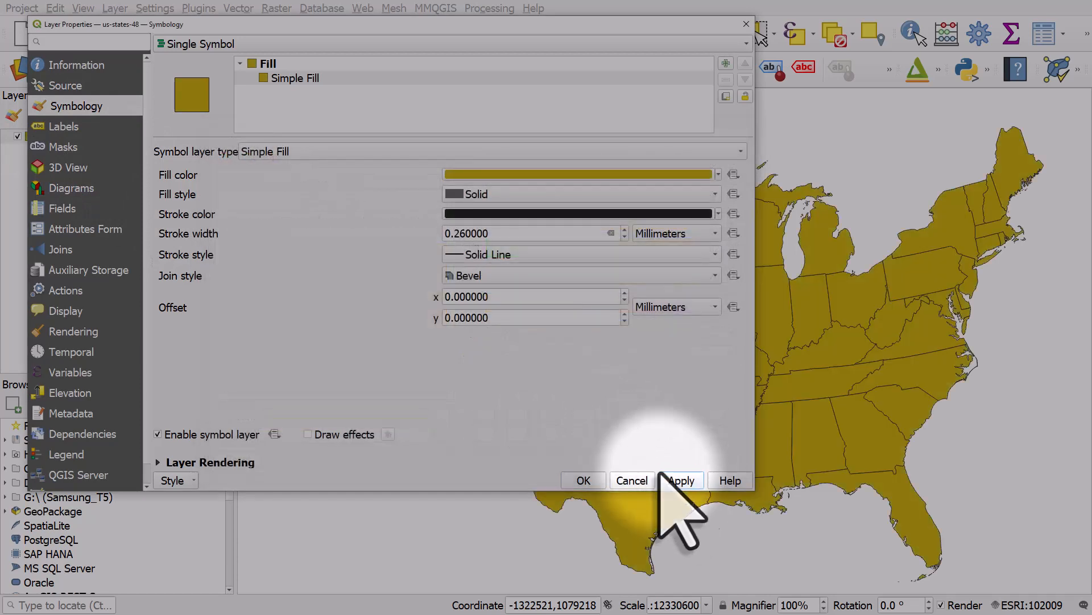
mouse_move(411, 341)
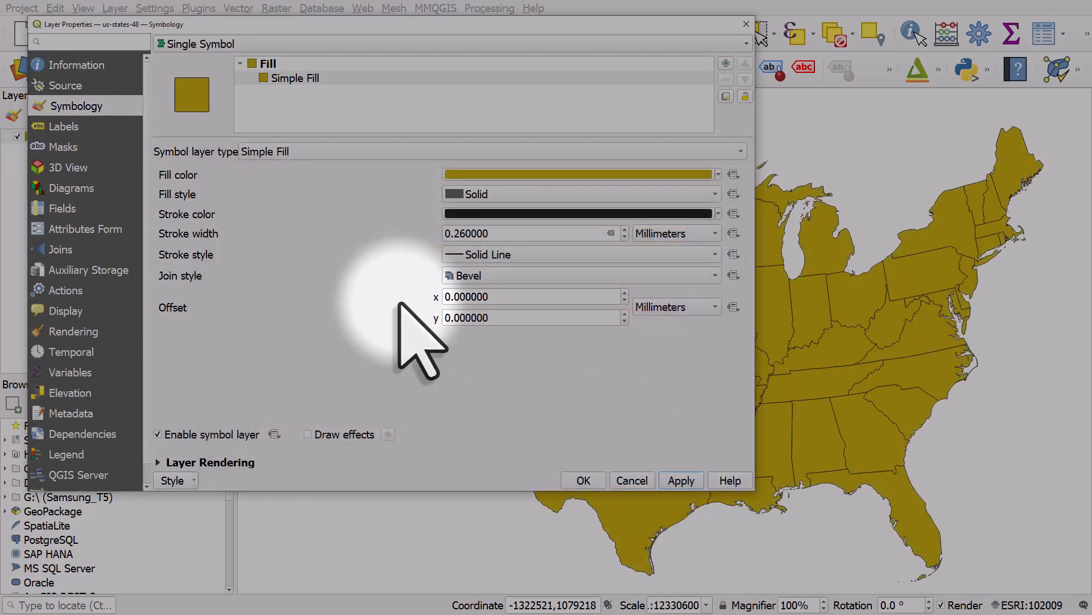